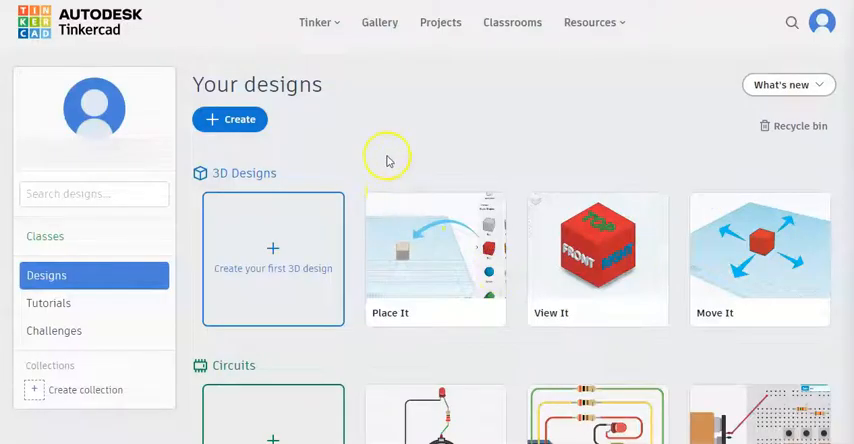
mouse_move(548, 182)
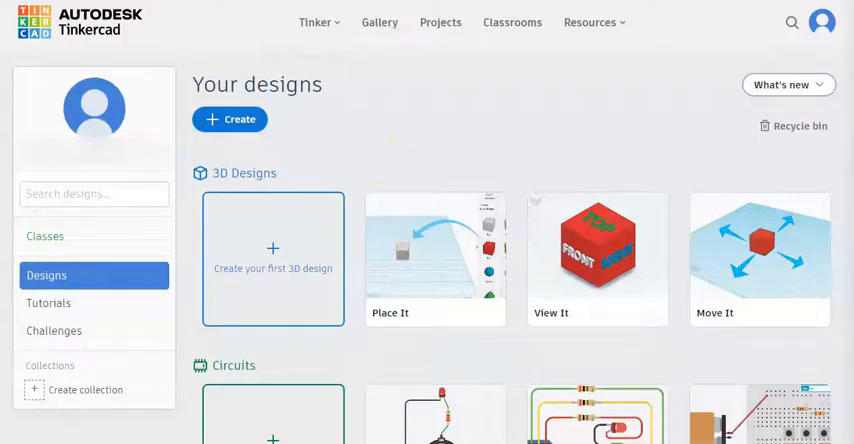
mouse_move(320, 158)
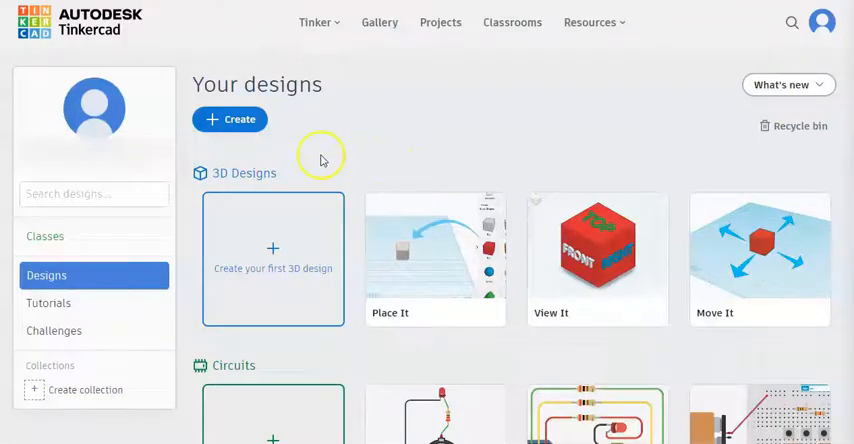
mouse_move(234, 130)
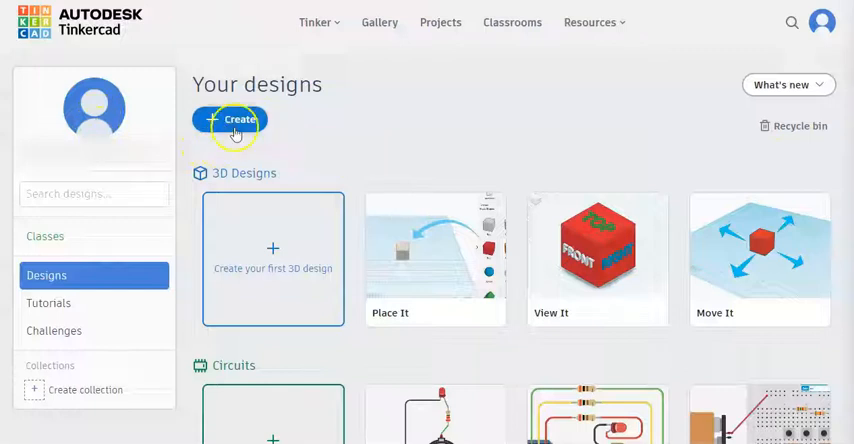
mouse_move(284, 88)
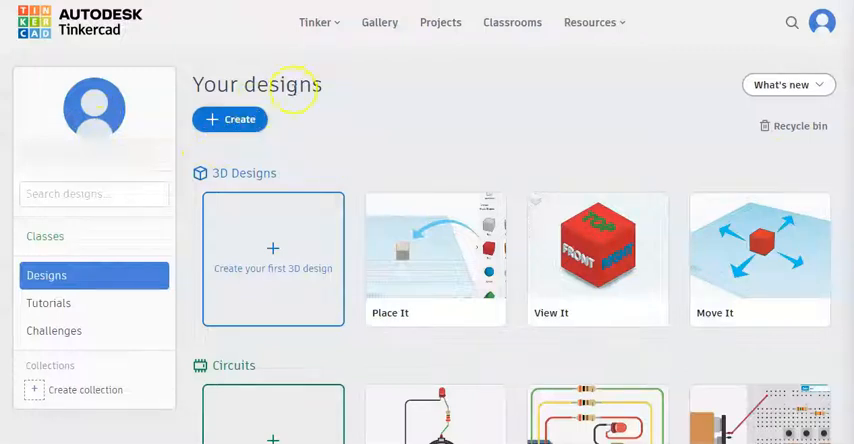
mouse_move(296, 116)
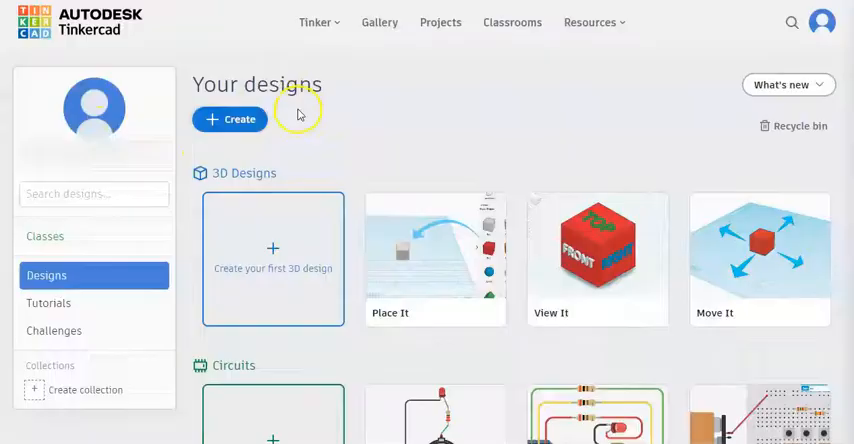
Bring up the + Create menu offering 3D Design, Circuit and Codeblocks.
click(232, 118)
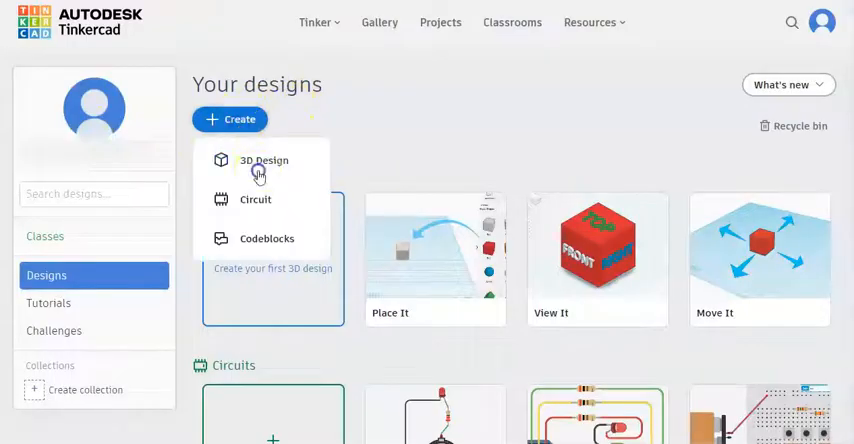
Start a new 3D design, dismiss the feature popup and name it 'Ally'.
click(264, 160)
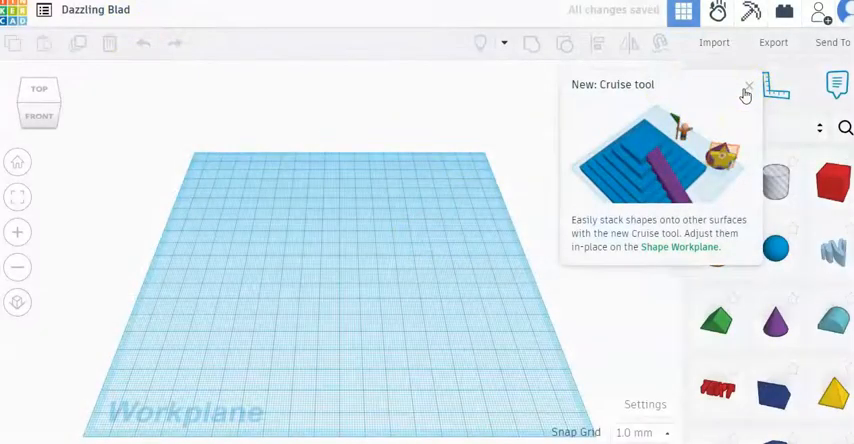
click(742, 90)
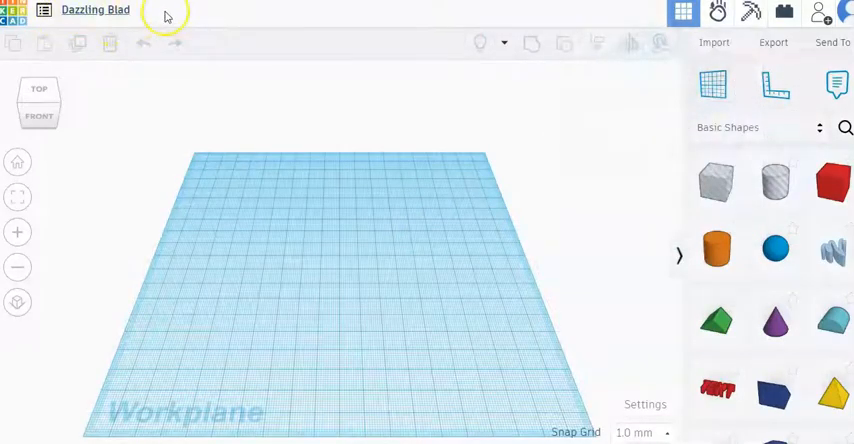
click(96, 12)
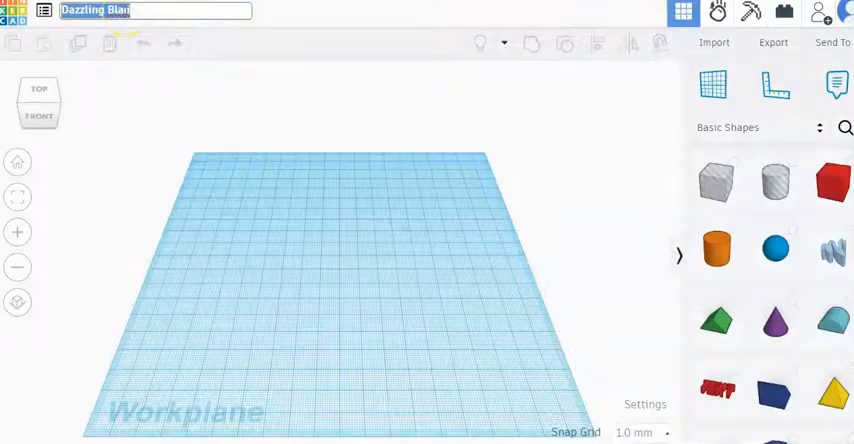
text(Allyn Tag)
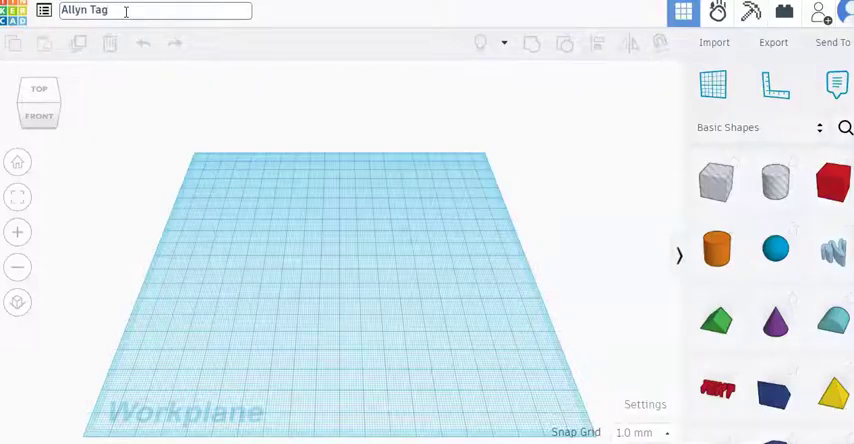
Confirm the name, place a cylinder on the workplane and collapse its inspector.
click(148, 158)
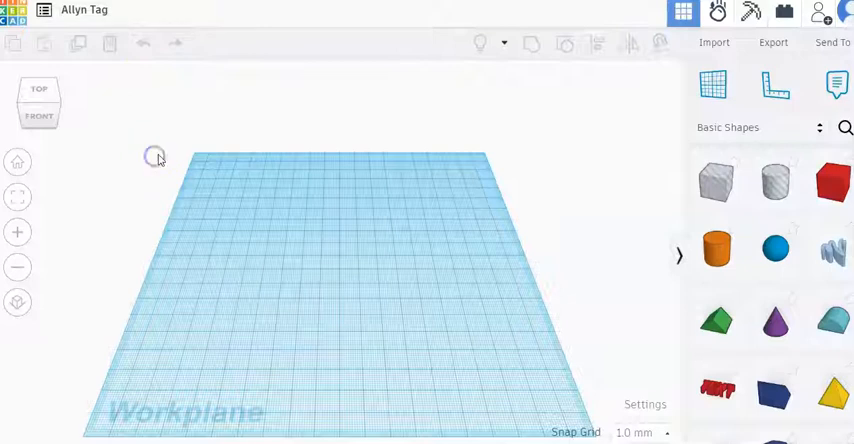
mouse_move(152, 160)
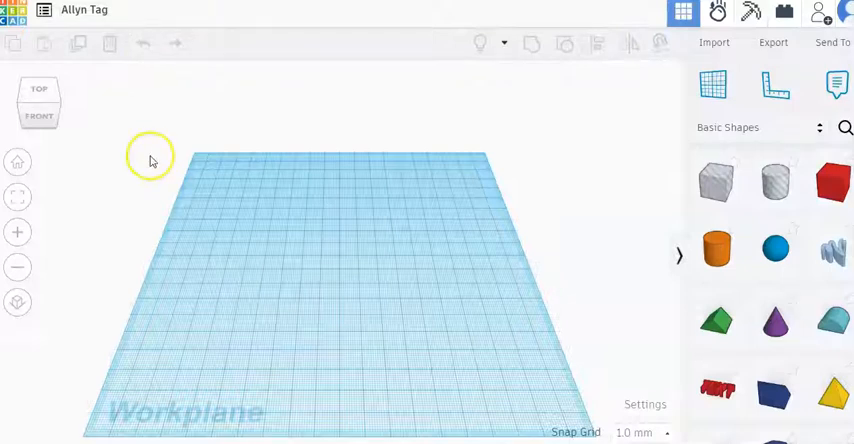
mouse_move(264, 320)
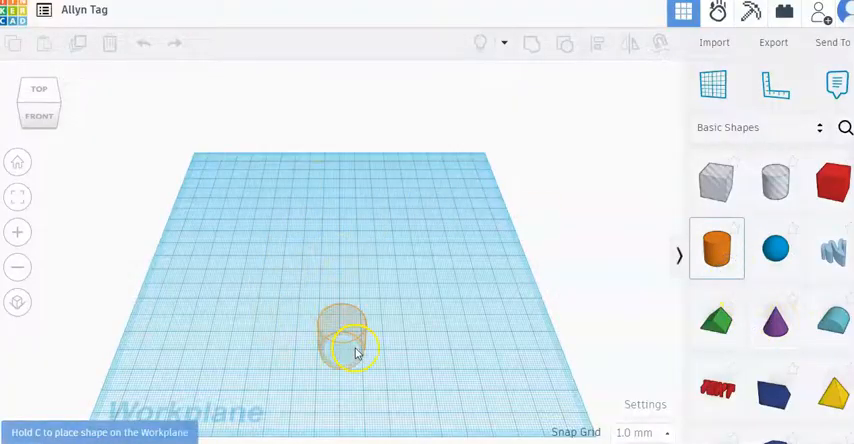
click(344, 340)
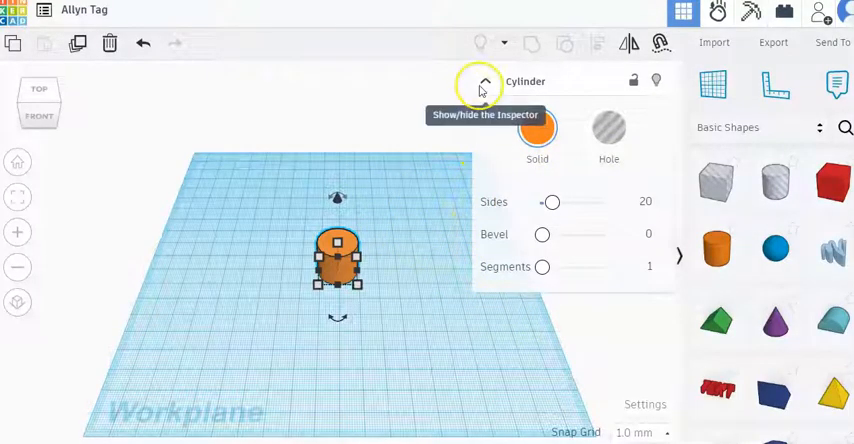
mouse_move(482, 80)
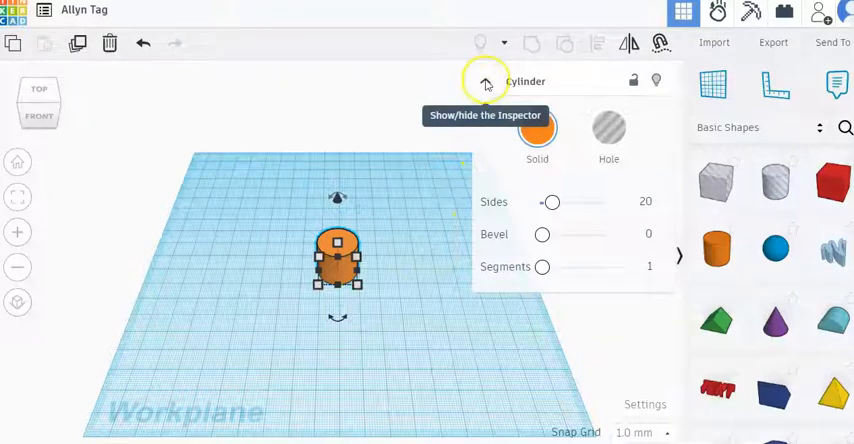
click(484, 80)
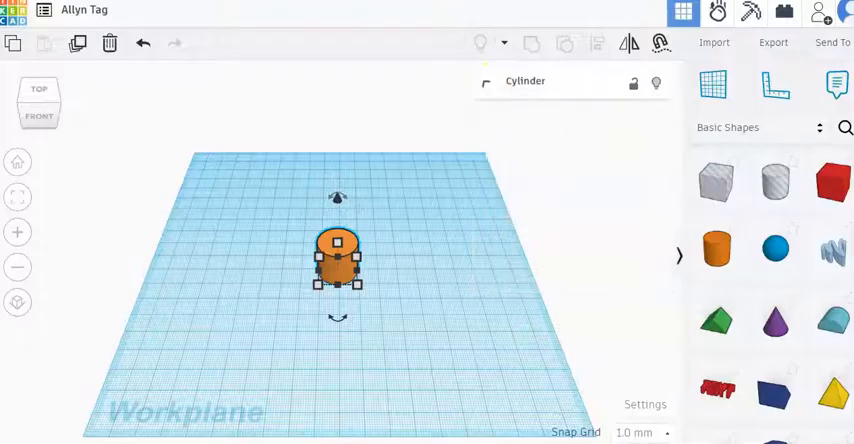
Widen the cylinder's 42.00 footprint into a disc and raise its height to 30.
click(484, 80)
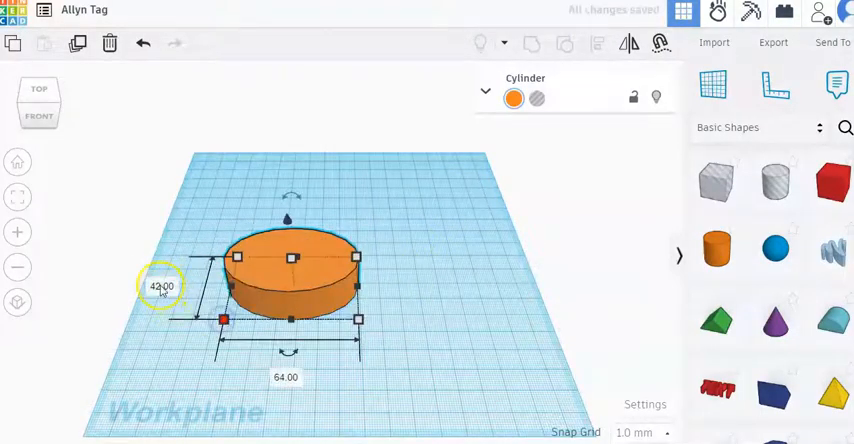
click(164, 288)
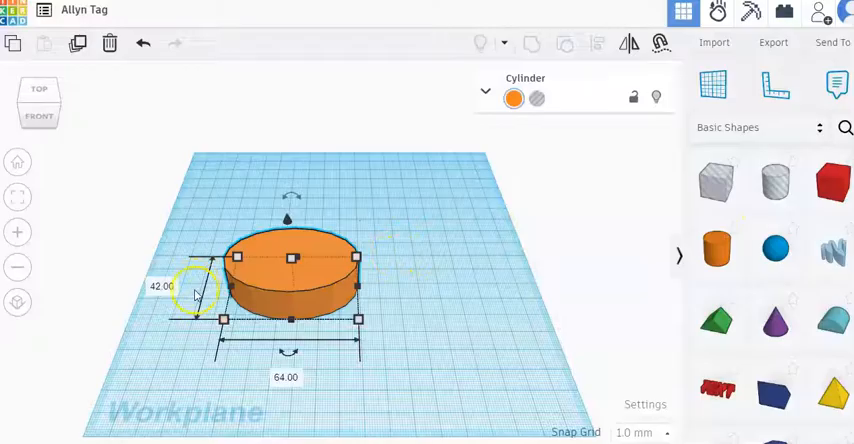
double_click(160, 288)
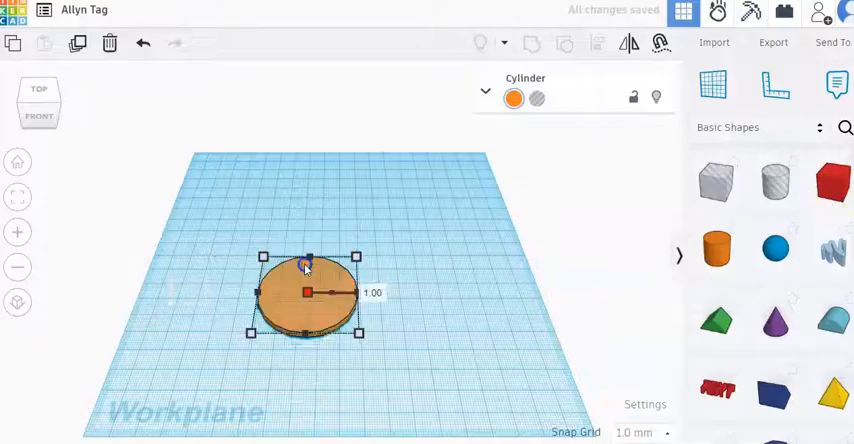
drag(308, 292, 296, 250)
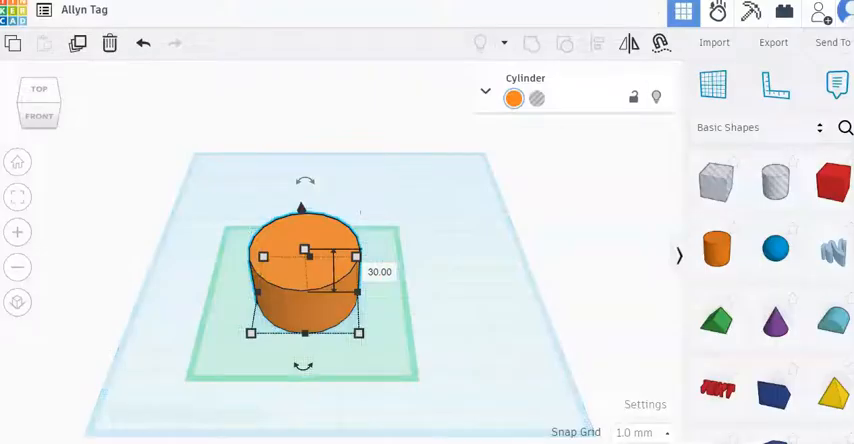
Deselect the flat orange disc to view it as the tag's round base.
click(44, 96)
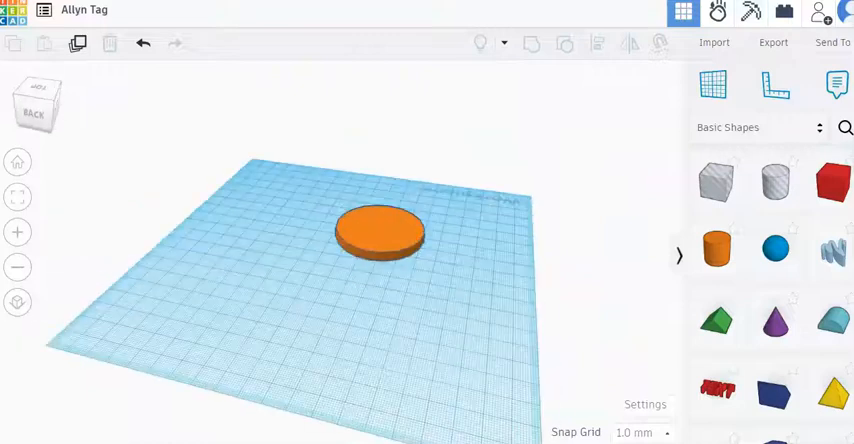
mouse_move(144, 150)
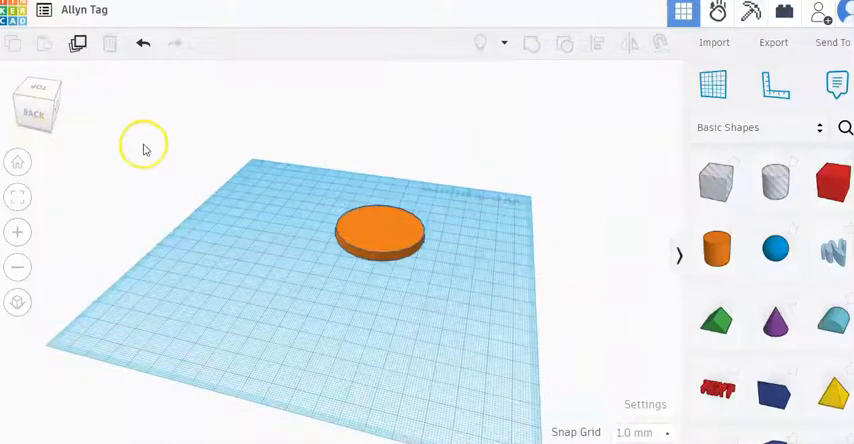
mouse_move(16, 160)
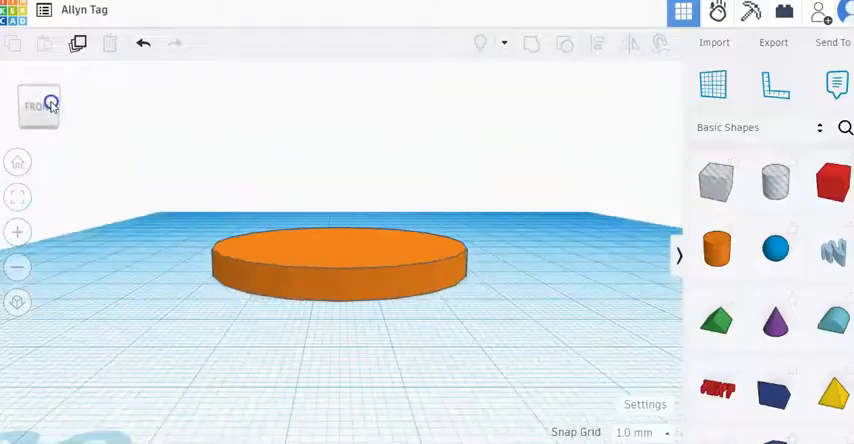
Select the disc again to flatten it into a thin base.
click(338, 262)
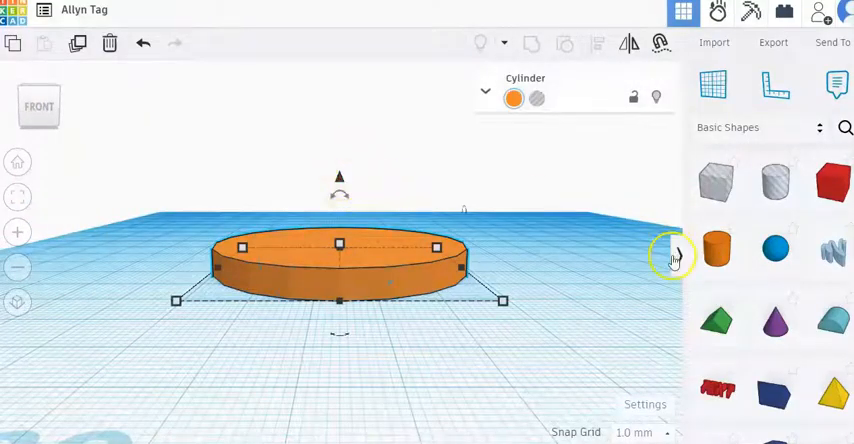
mouse_move(564, 162)
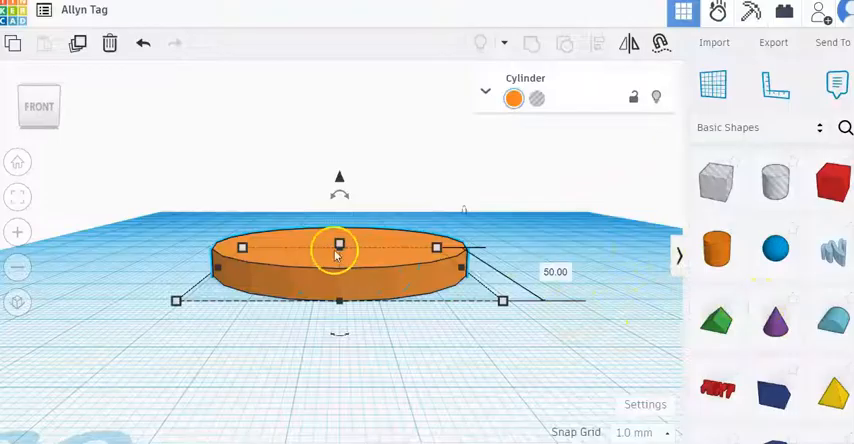
mouse_move(312, 220)
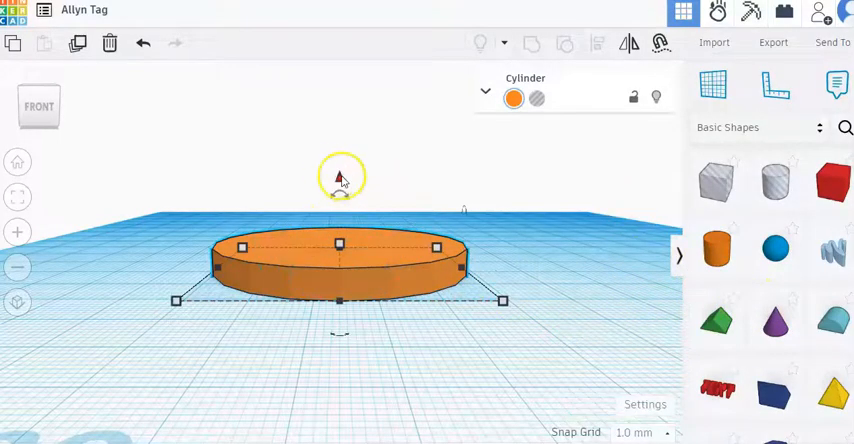
mouse_move(368, 172)
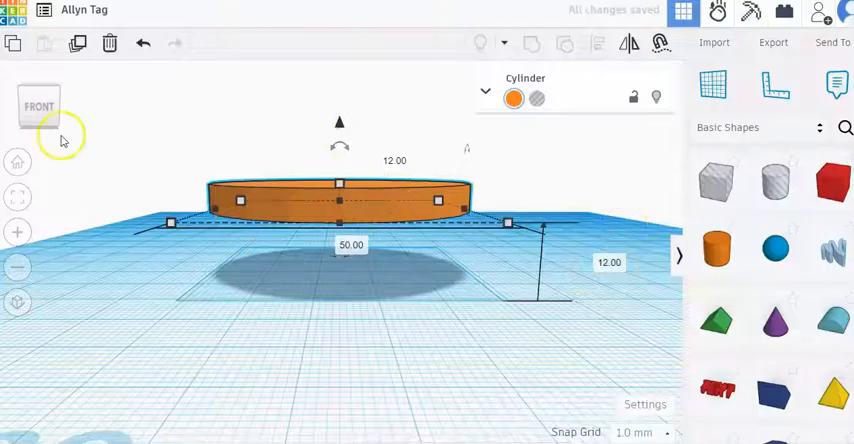
mouse_move(118, 216)
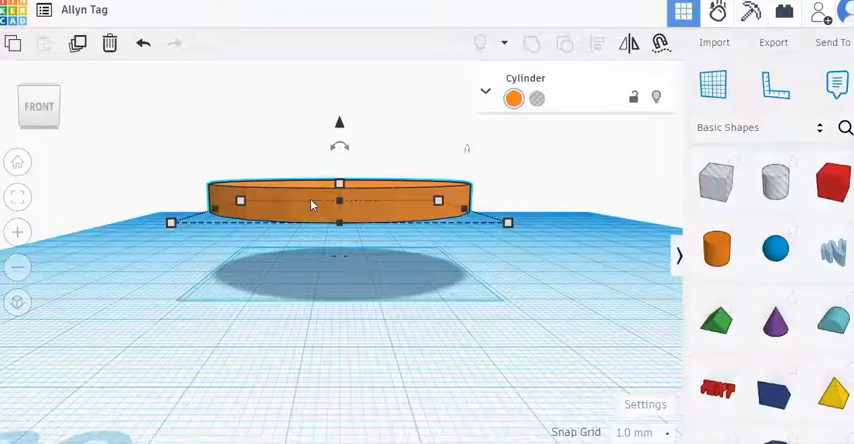
mouse_move(152, 202)
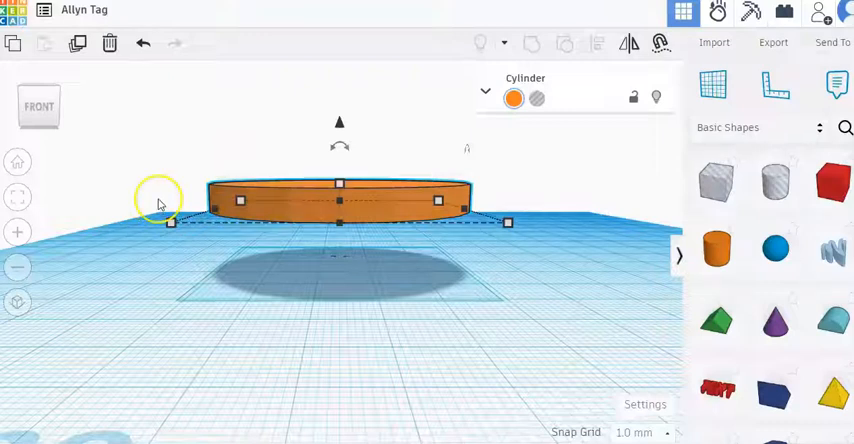
mouse_move(228, 200)
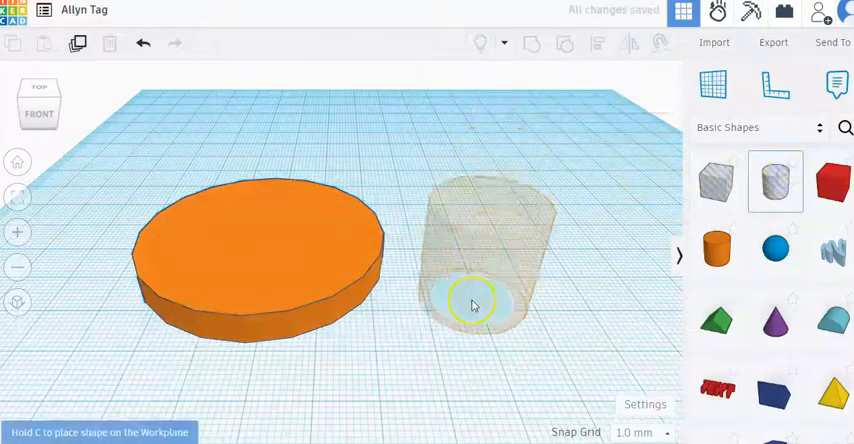
Drop the hole cylinder beside the disc, toggle a stray sphere Solid/Hole and delete it.
click(472, 304)
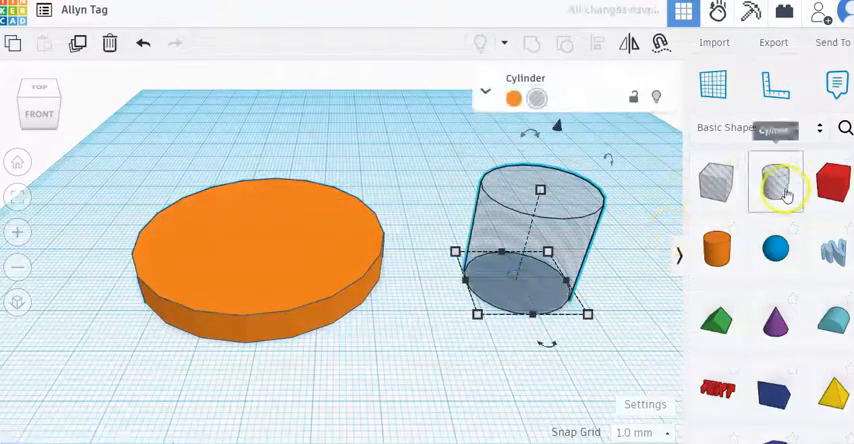
mouse_move(724, 186)
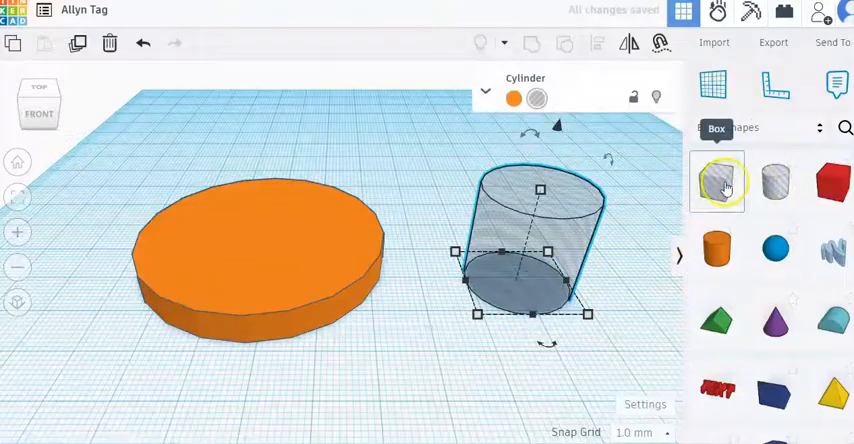
mouse_move(772, 184)
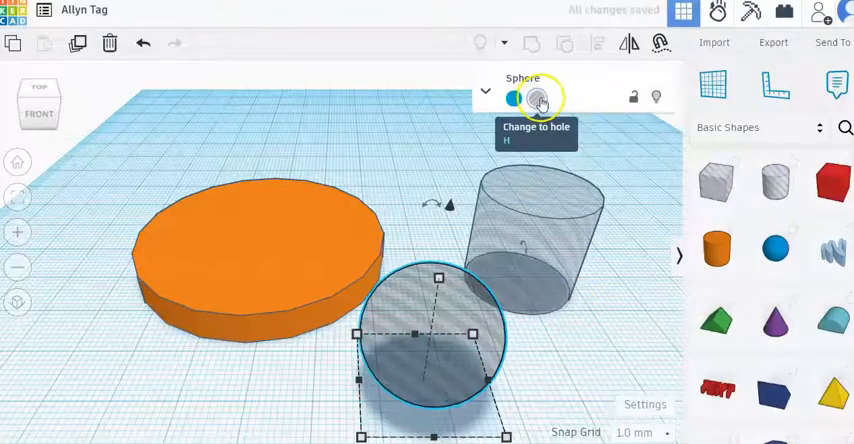
click(512, 98)
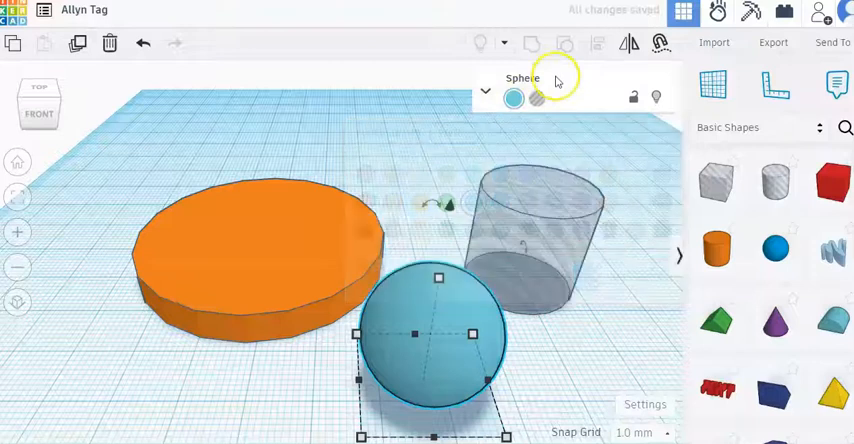
click(534, 100)
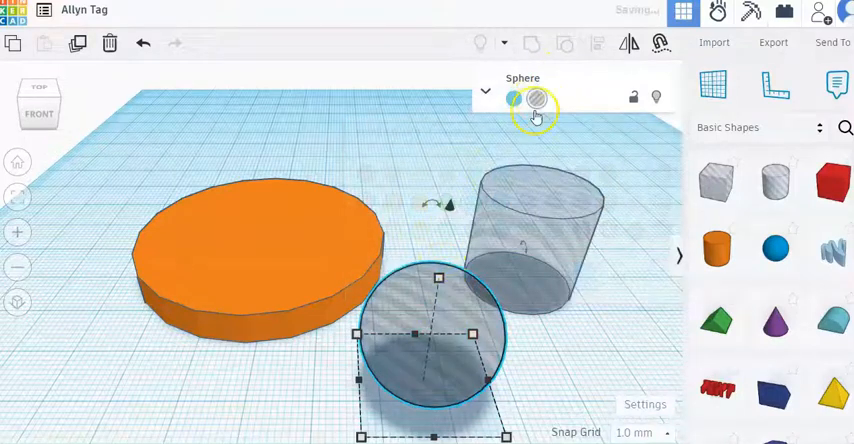
key(Delete)
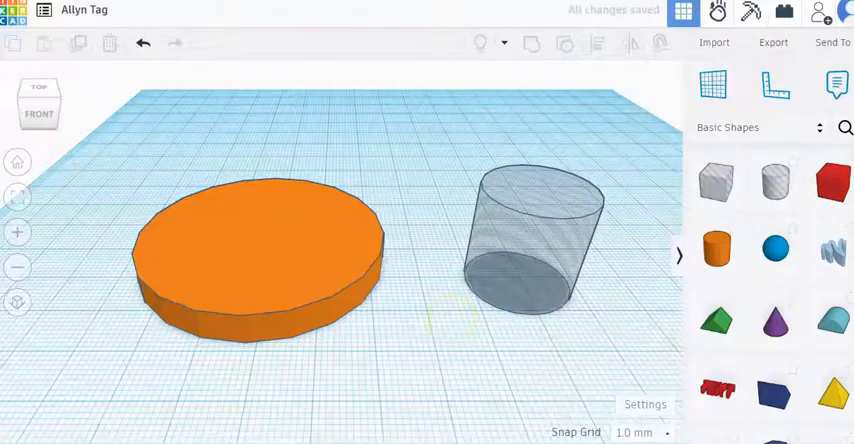
Shrink the hole cylinder to a 5.00 by 5.00 footprint and return to Home View.
click(530, 236)
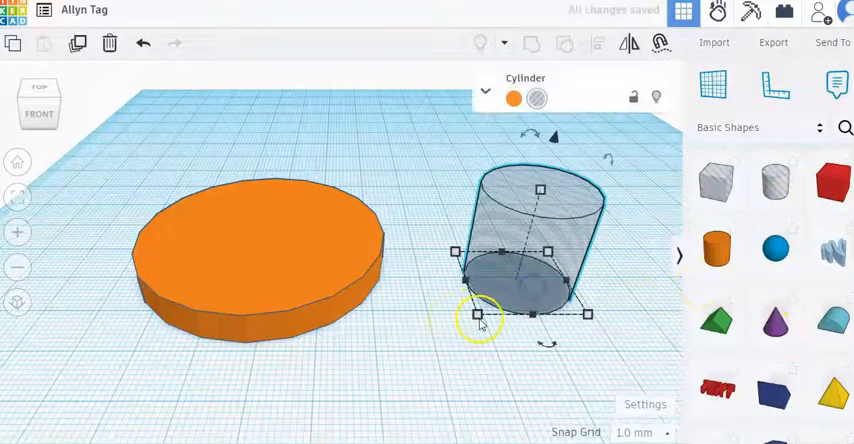
drag(478, 312, 478, 312)
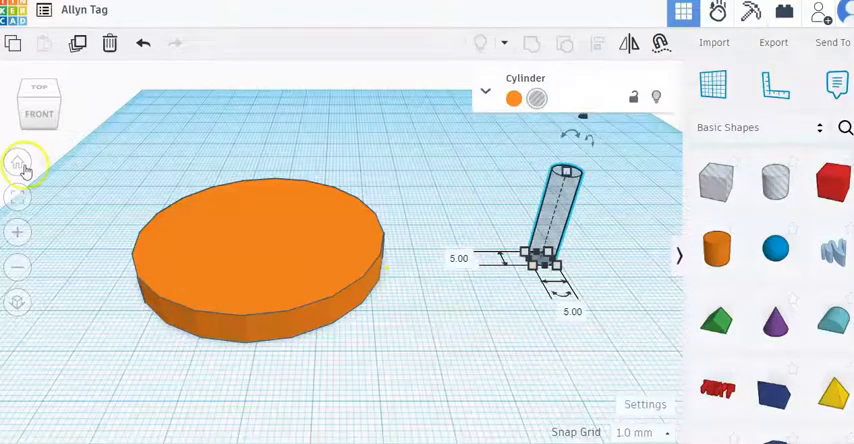
click(20, 160)
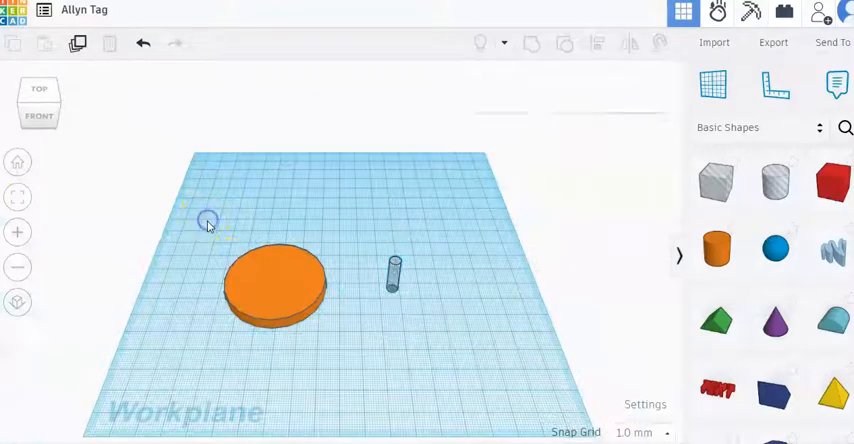
Move the small hole onto the disc and slide it near the top edge.
drag(208, 220, 360, 328)
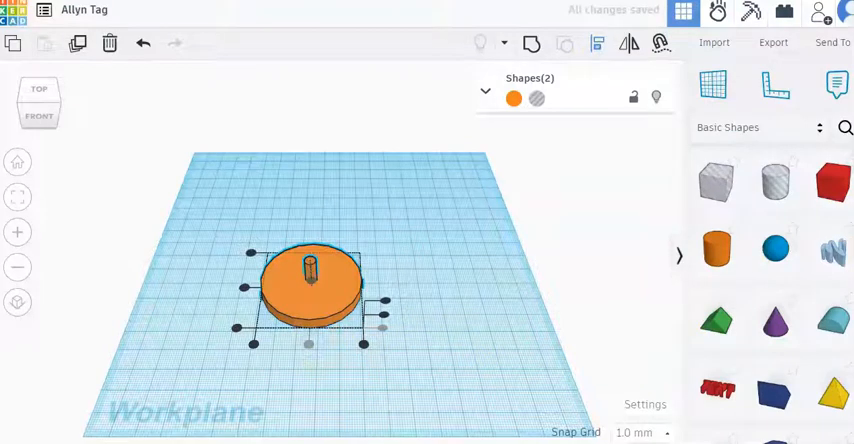
mouse_move(242, 284)
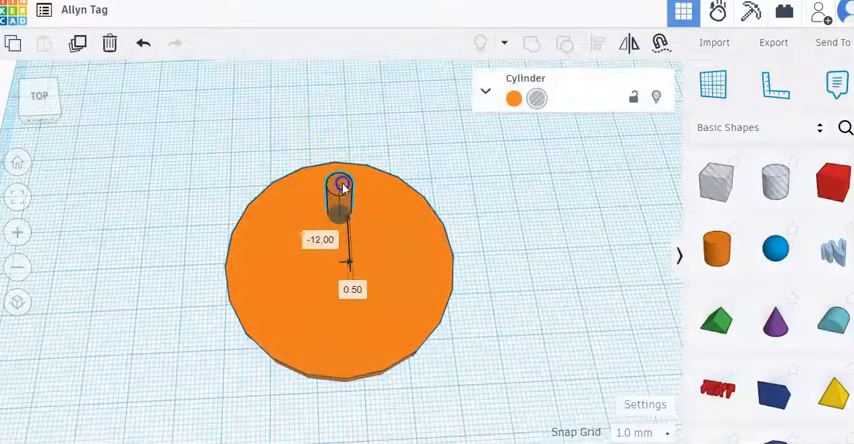
drag(340, 184, 328, 168)
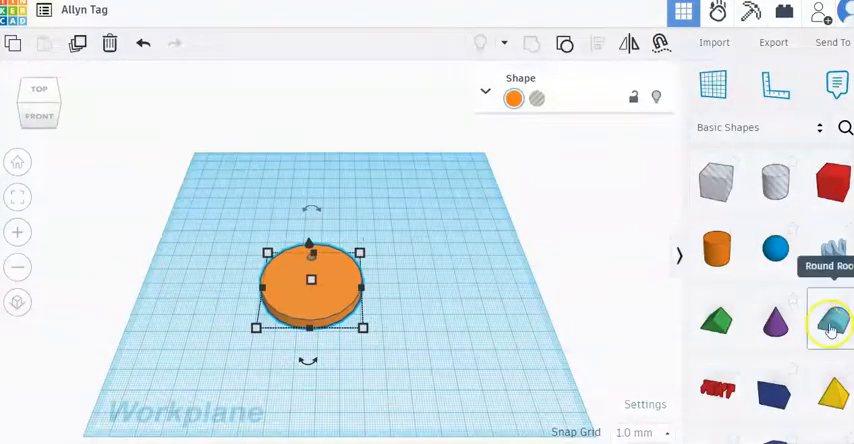
Add a Round Roof hole and rotate it to -90 degrees.
click(822, 324)
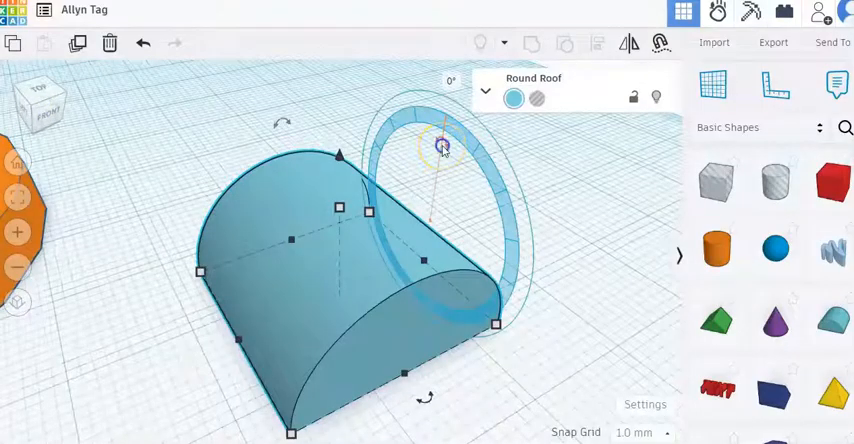
drag(442, 144, 352, 140)
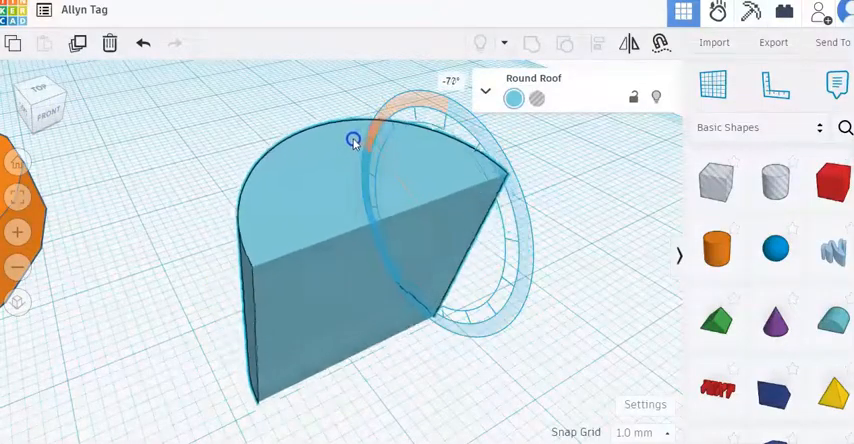
drag(352, 140, 346, 164)
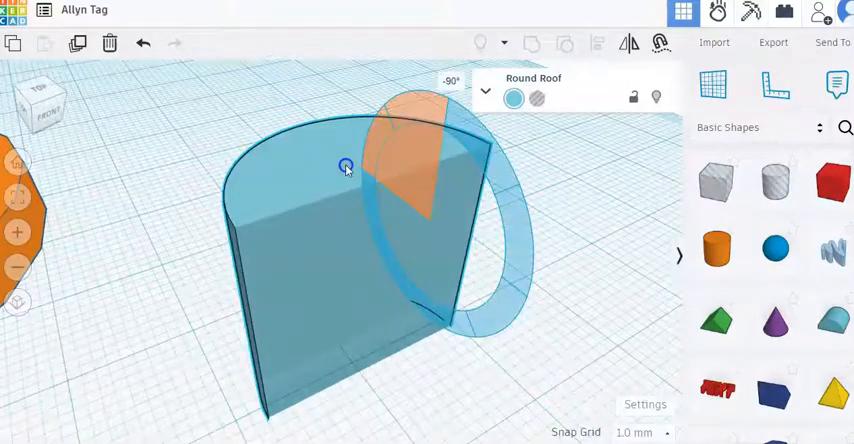
click(342, 164)
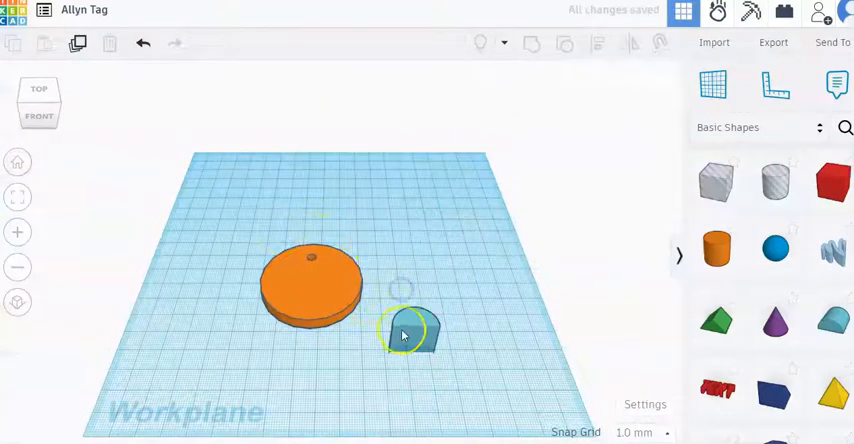
Set the half-round hole into the disc's front edge, checking it from the front view.
click(408, 330)
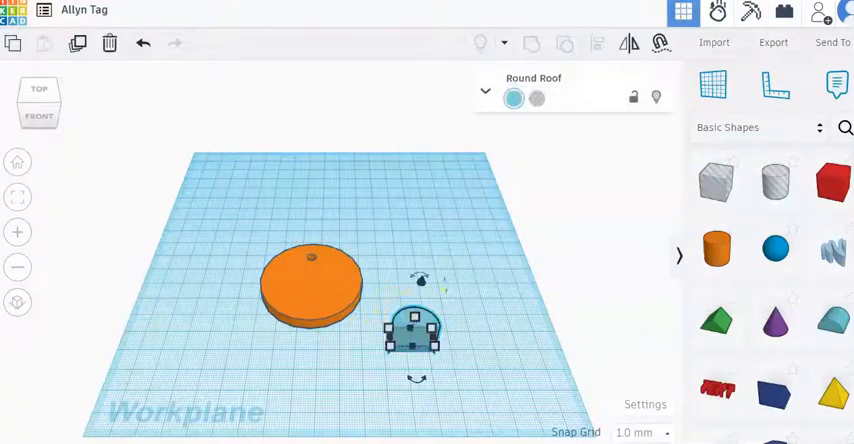
click(294, 310)
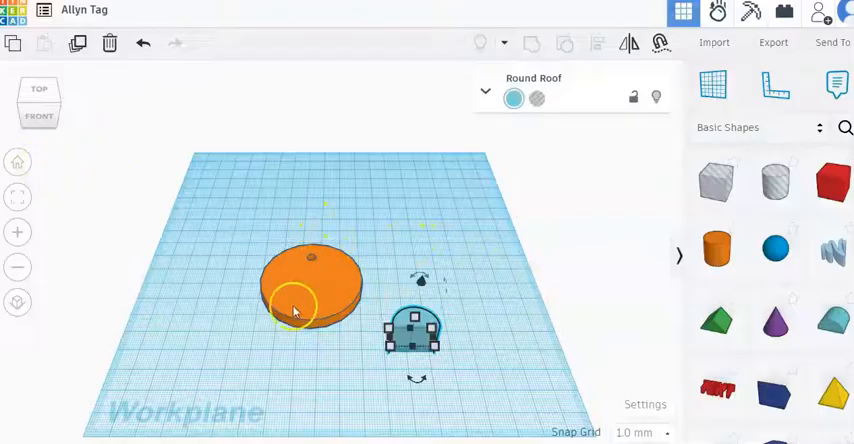
click(38, 118)
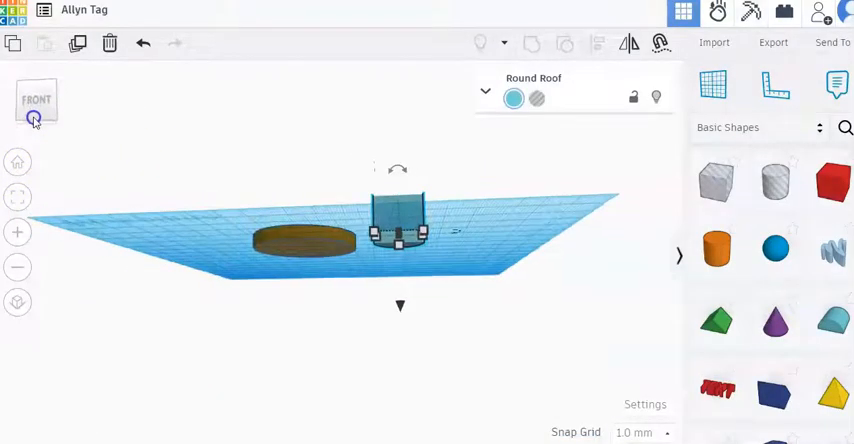
click(36, 104)
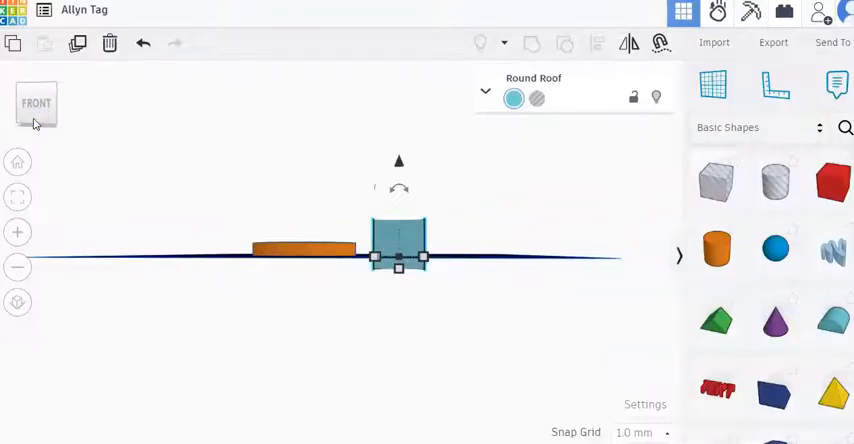
click(36, 104)
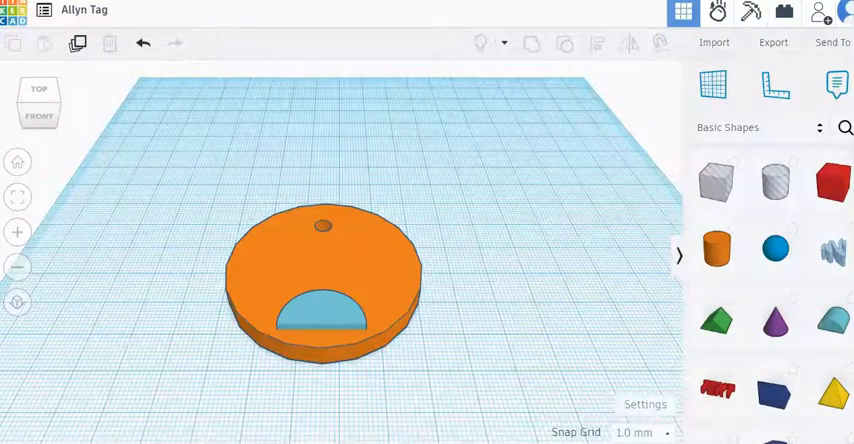
mouse_move(722, 434)
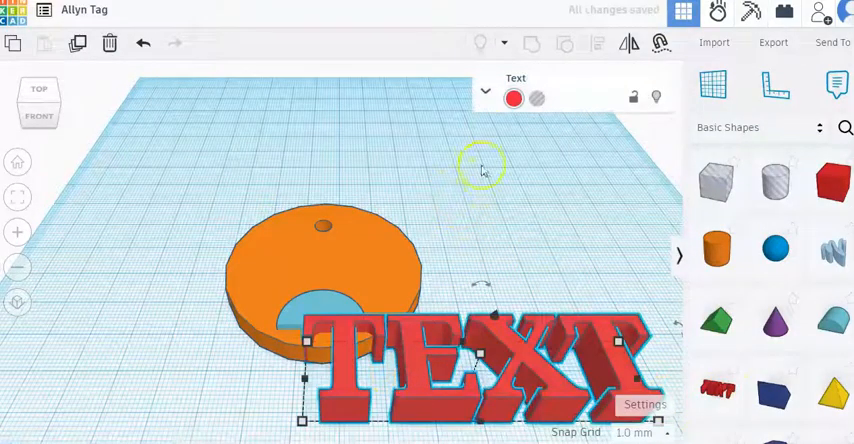
mouse_move(488, 98)
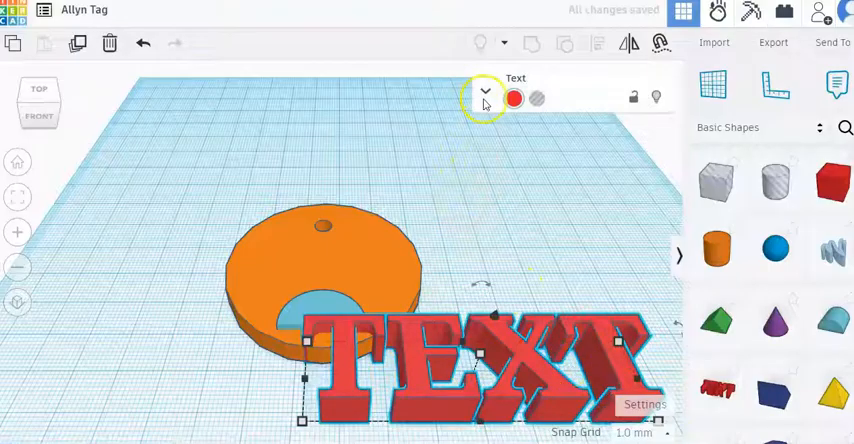
mouse_move(486, 96)
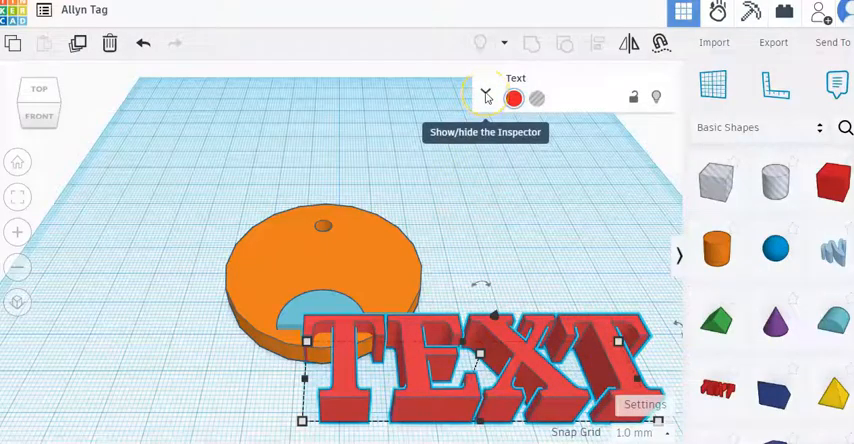
Change the red text shape's wording from TEXT to HI in its inspector.
click(510, 96)
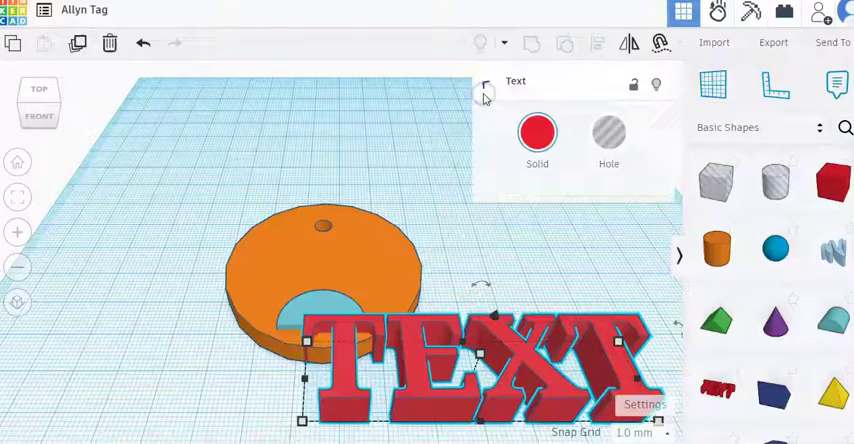
click(484, 80)
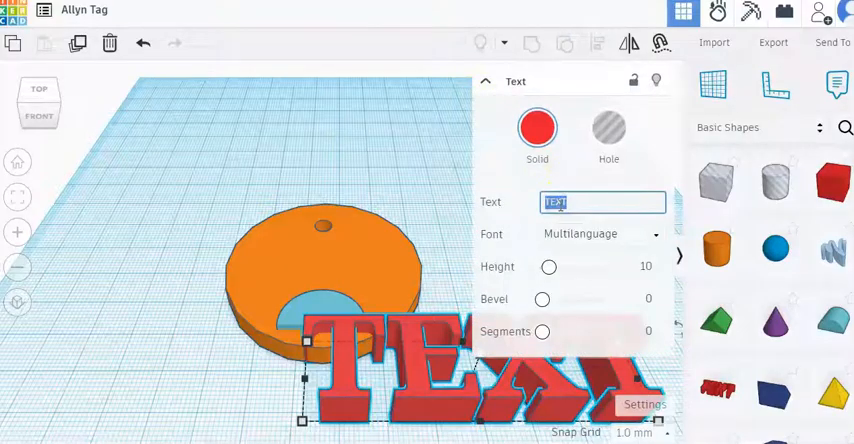
text(HI)
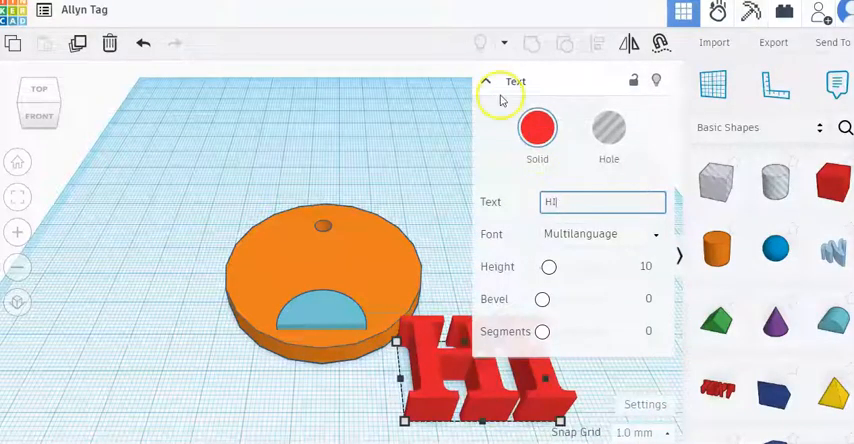
click(484, 80)
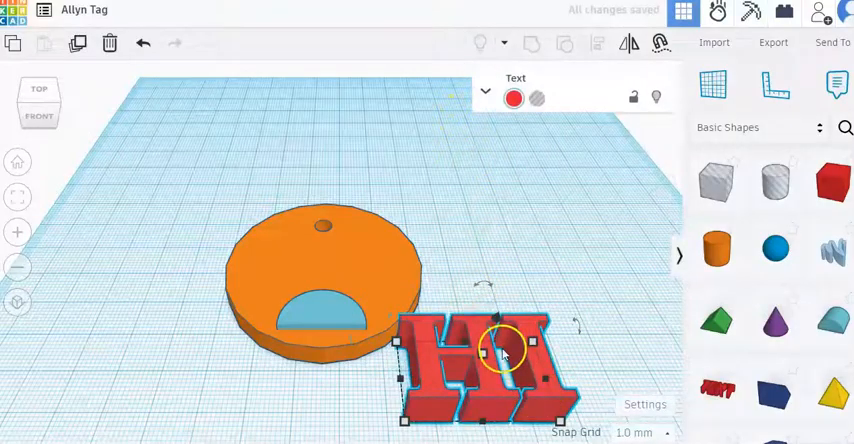
Move the HI text onto the upper left of the orange tag above the cutout.
click(576, 276)
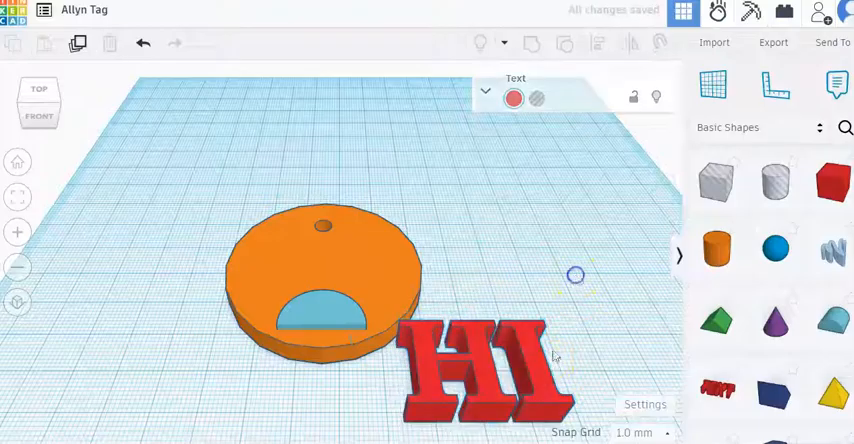
drag(484, 364, 310, 260)
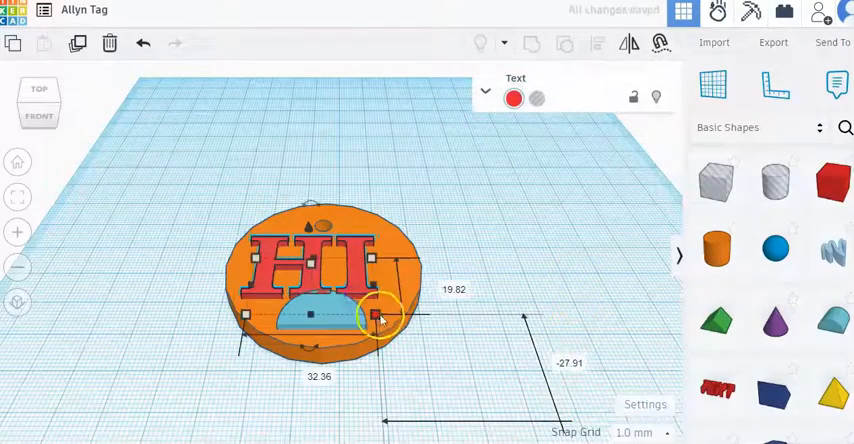
drag(378, 318, 336, 306)
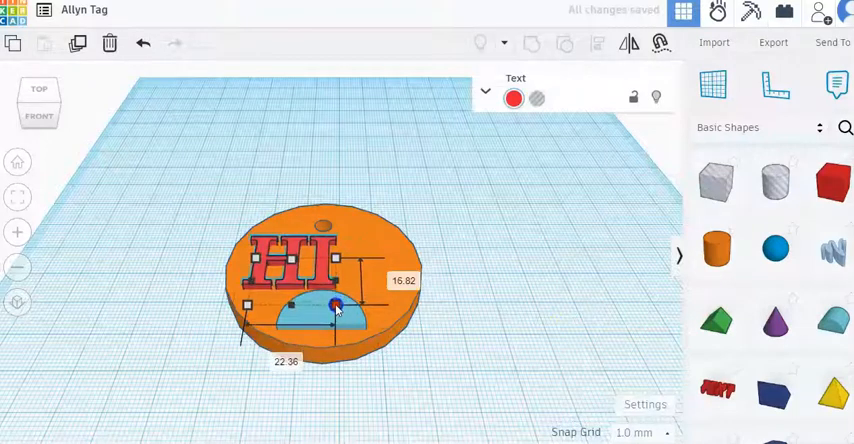
click(548, 206)
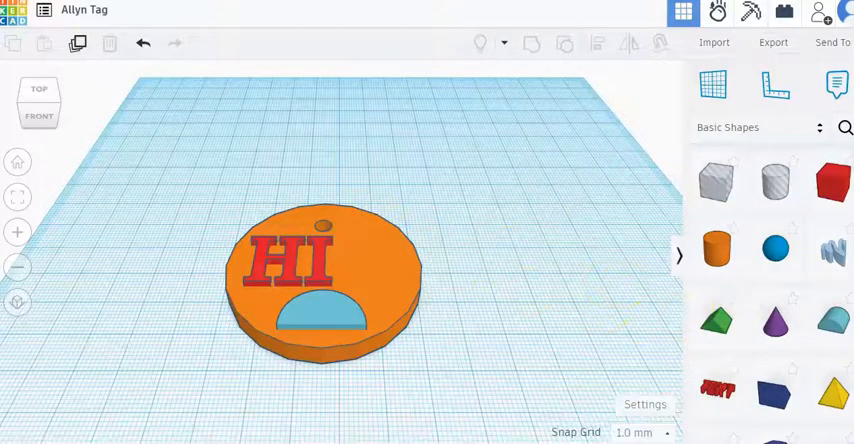
click(284, 280)
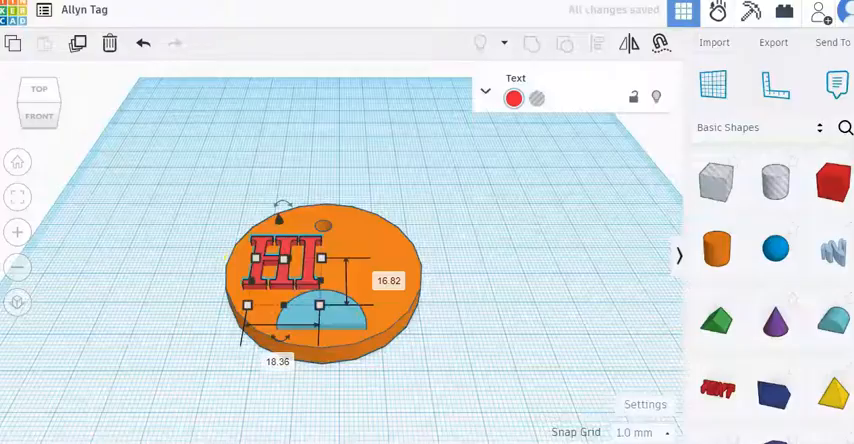
mouse_move(776, 252)
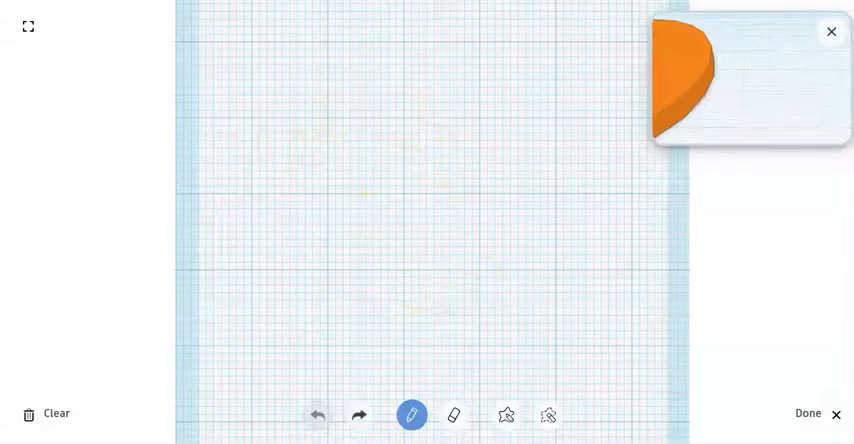
Draw the heart outline in two pen strokes and finish the sketch as a new shape.
drag(330, 180, 448, 180)
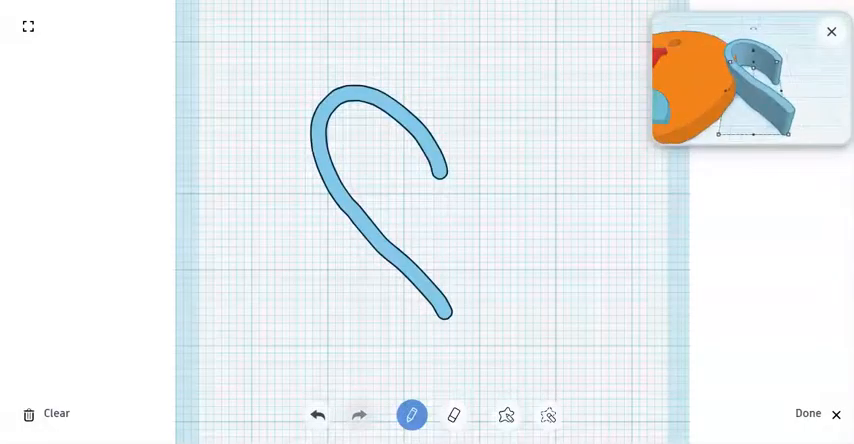
mouse_move(712, 124)
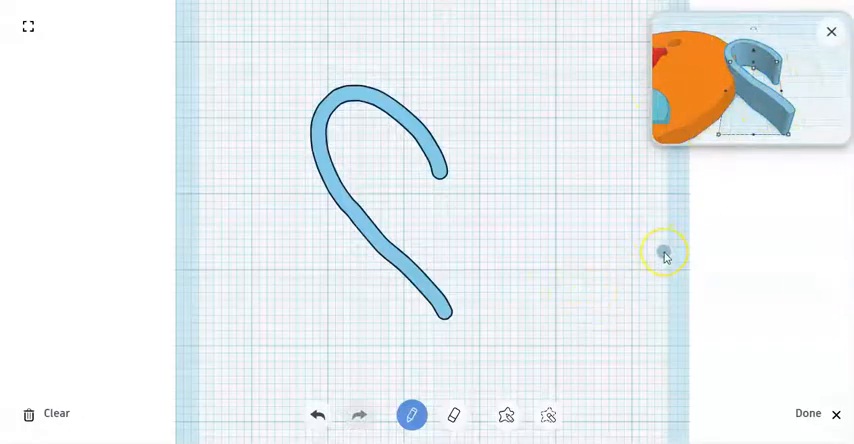
drag(444, 160, 558, 104)
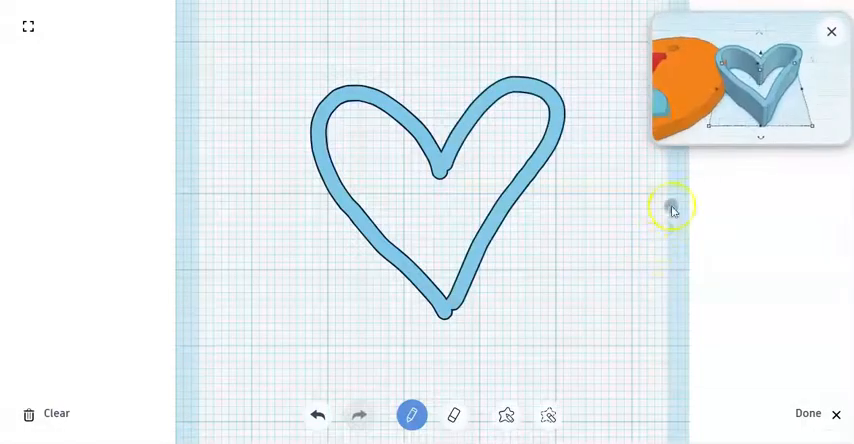
mouse_move(510, 228)
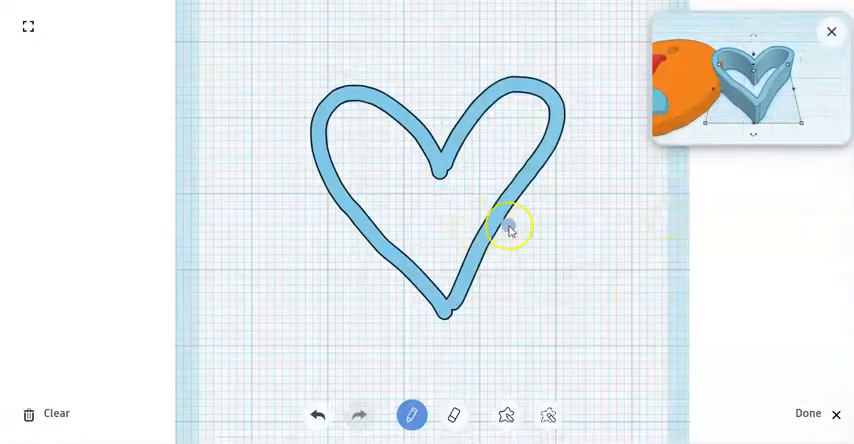
click(806, 412)
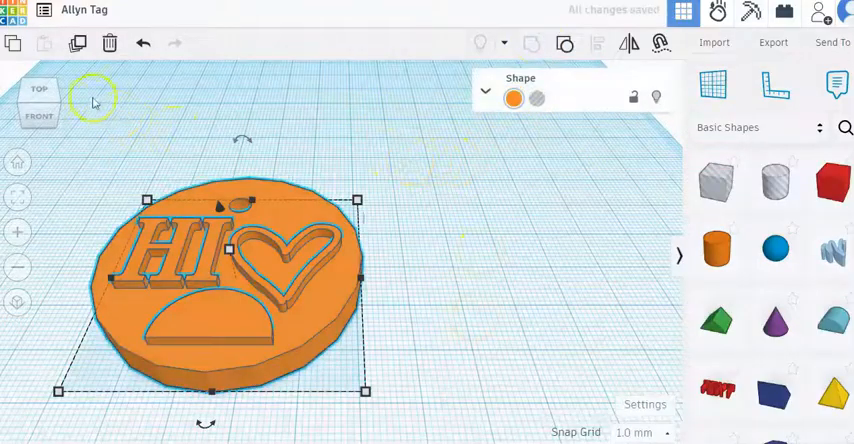
View the tag from the top and select it with HI and the heart in place.
click(40, 96)
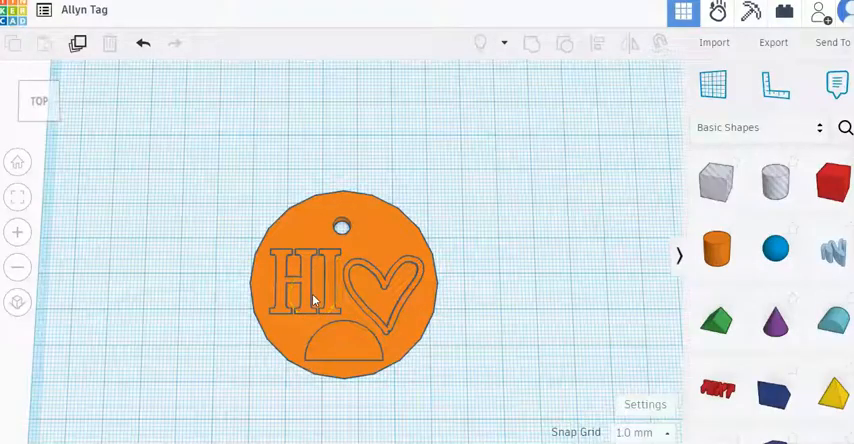
click(382, 288)
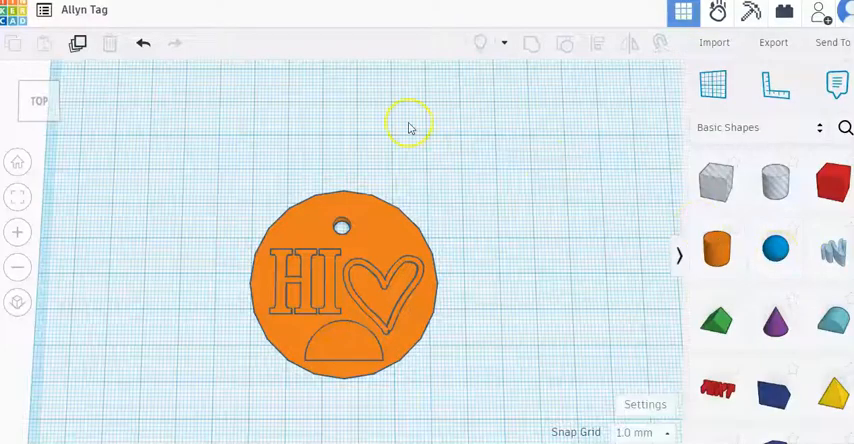
mouse_move(450, 192)
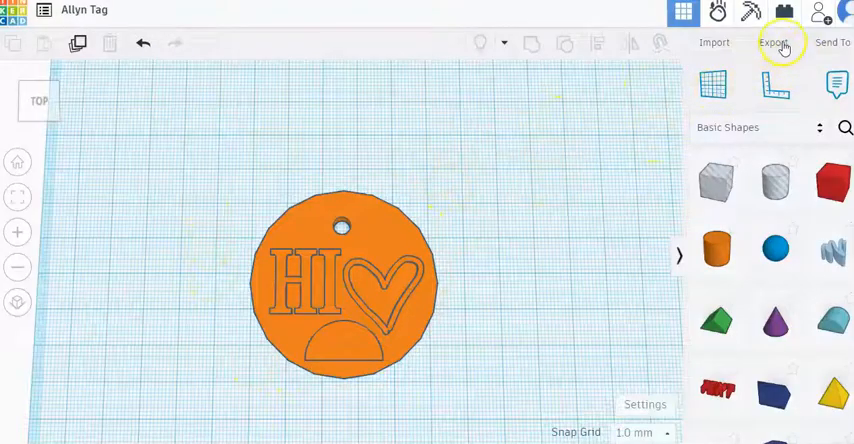
Export the finished HI-and-heart tag as an .STL file for 3D printing.
click(776, 42)
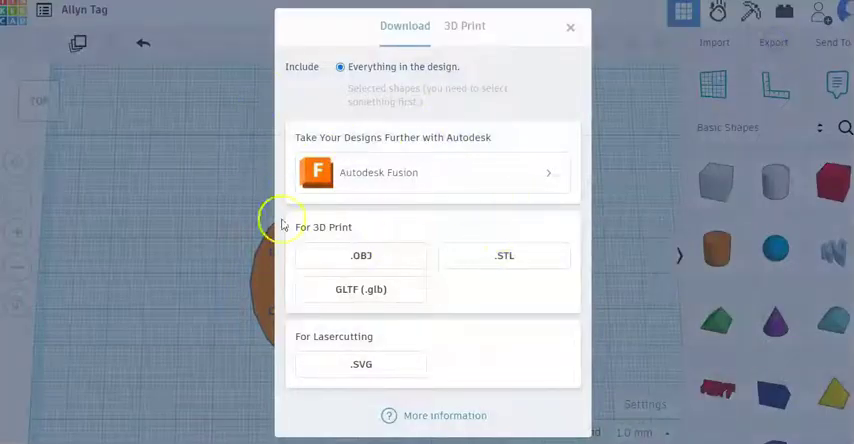
mouse_move(496, 304)
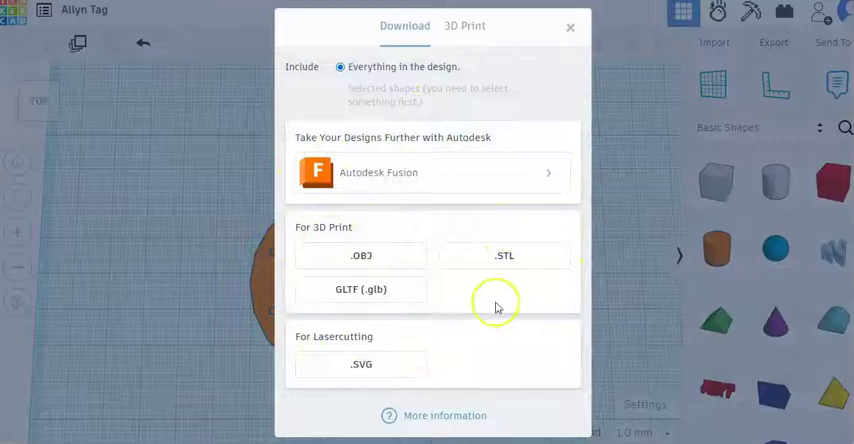
mouse_move(504, 266)
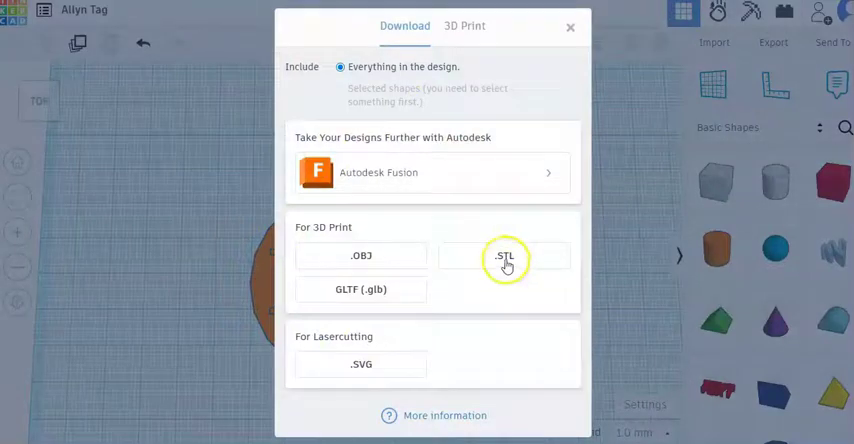
click(570, 28)
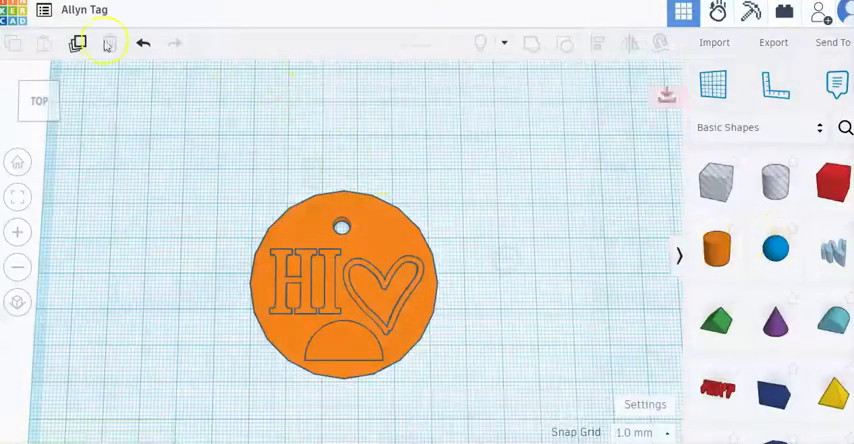